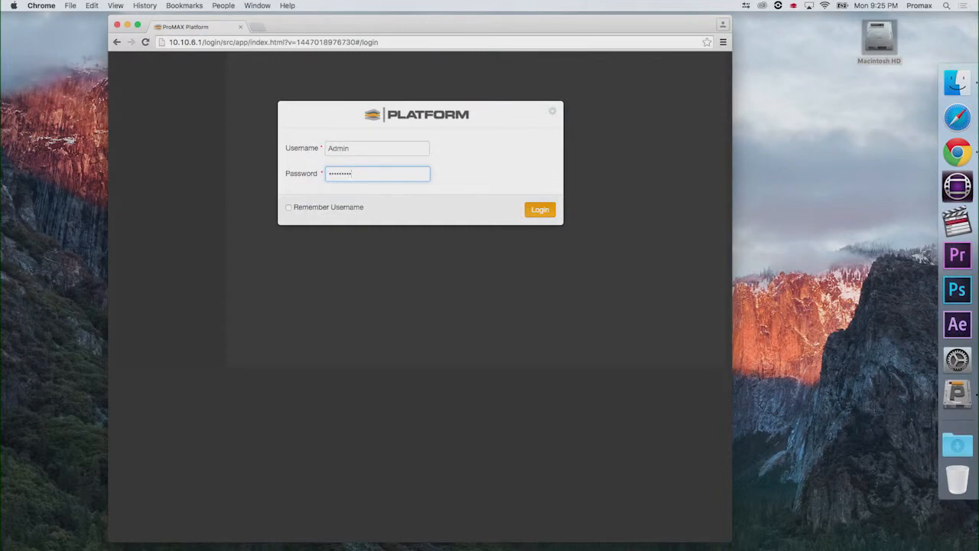
Sign in as Admin and add the existing account to the Users list, confirming the success message
{"action": "left_click", "coordinate": [539, 208]}
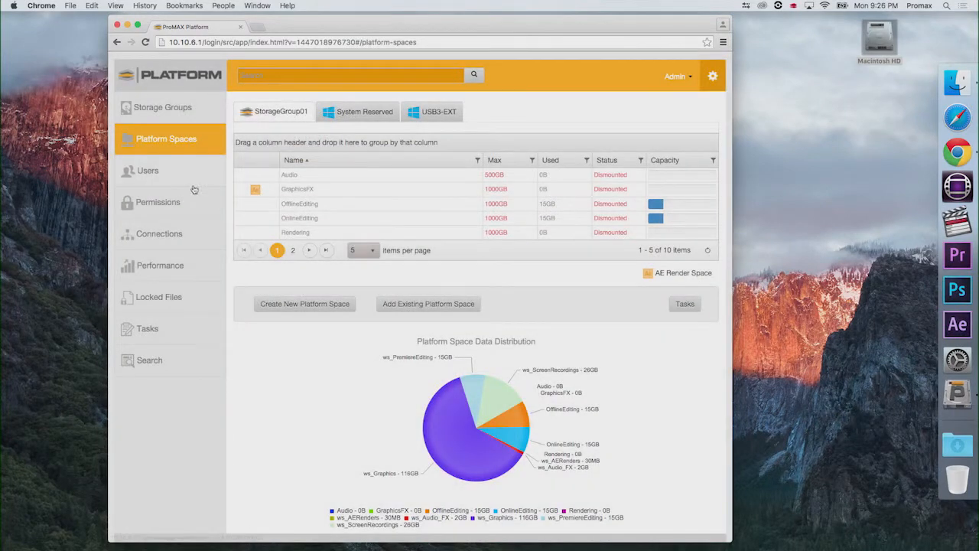
{"action": "left_click", "coordinate": [146, 171]}
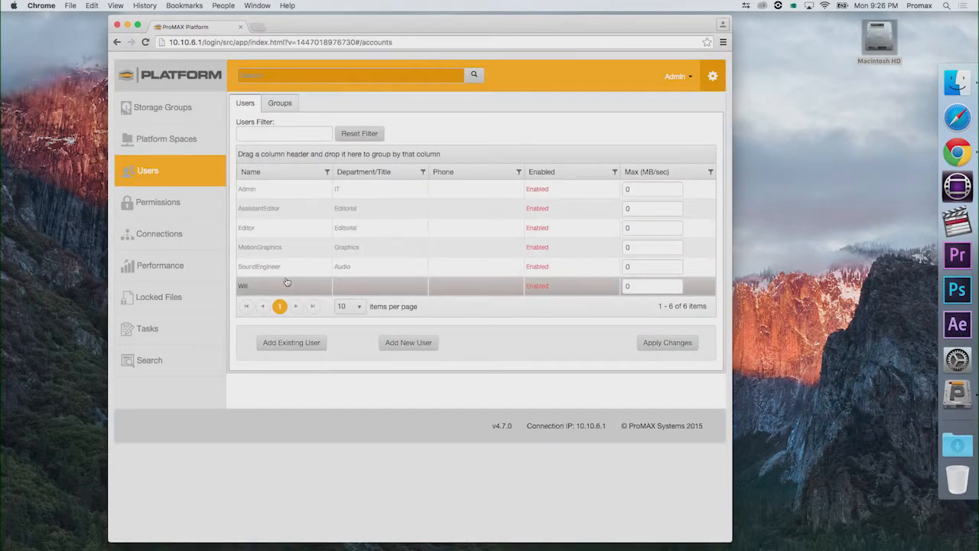
{"action": "left_click", "coordinate": [291, 342]}
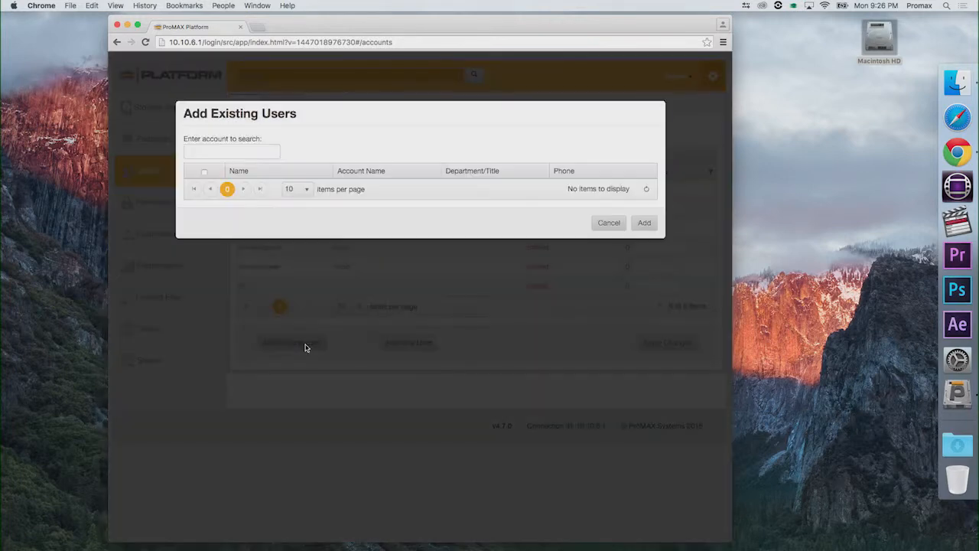
{"action": "left_click", "coordinate": [644, 223]}
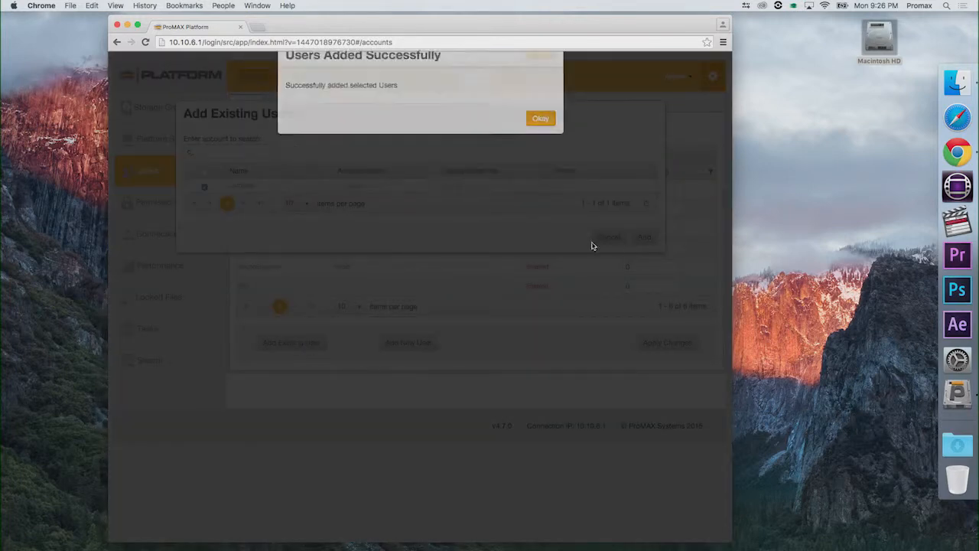
{"action": "left_click", "coordinate": [540, 118]}
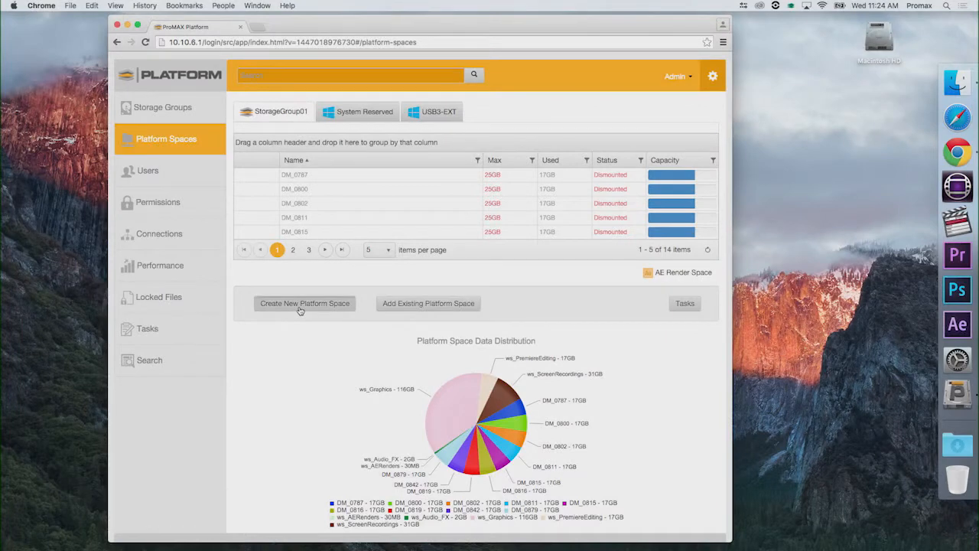
Create the platform space DM_0760 with a 25 GB maximum size
{"action": "left_click", "coordinate": [305, 302]}
{"action": "type", "text": "DM_0780"}
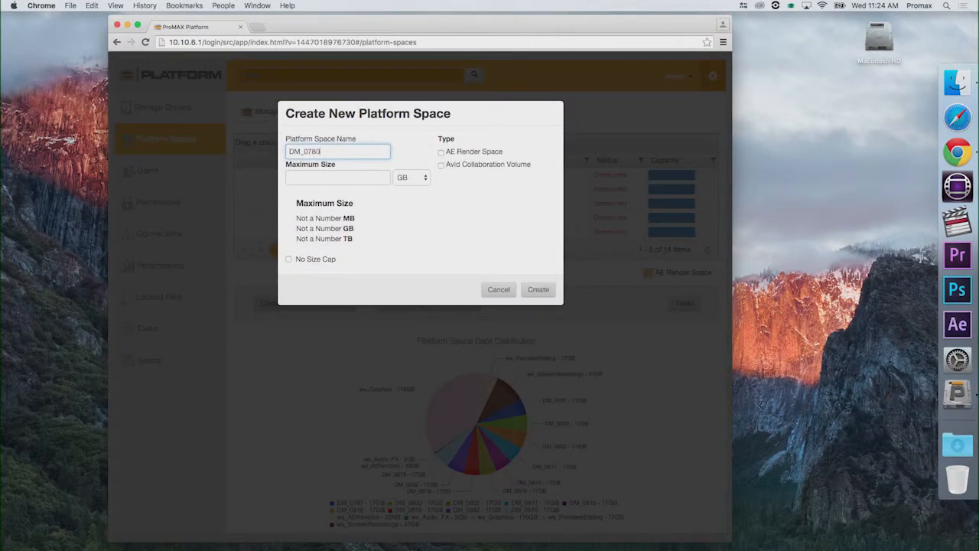
{"action": "left_click", "coordinate": [337, 177]}
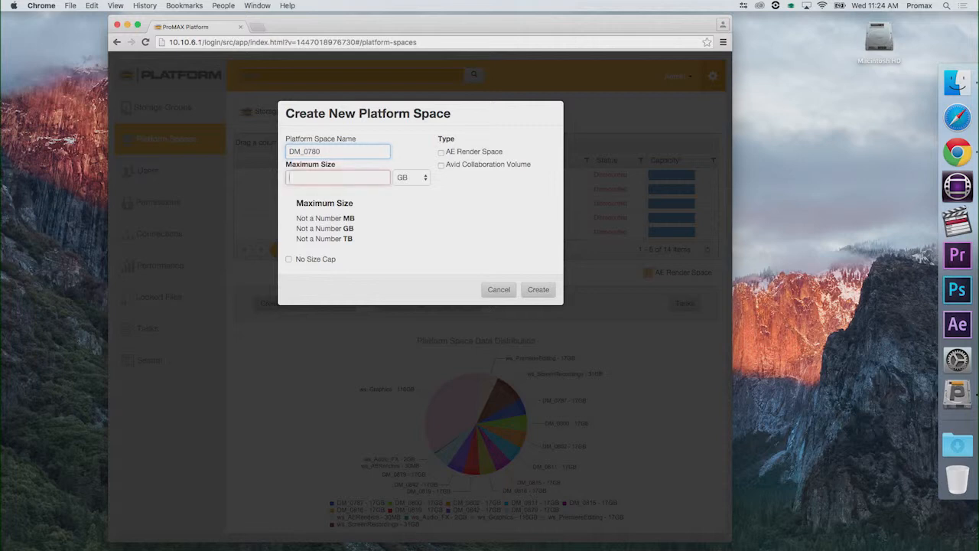
{"action": "type", "text": "2"}
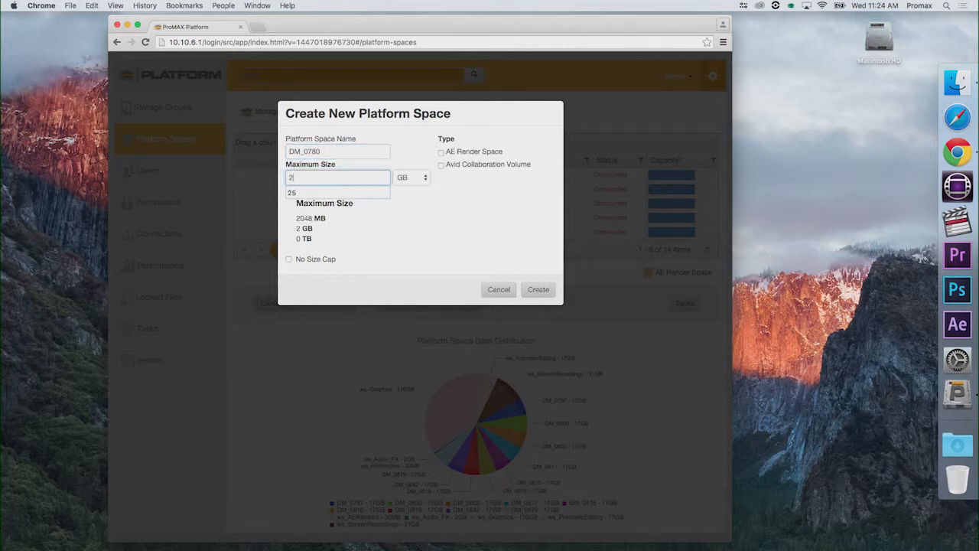
{"action": "type", "text": "5"}
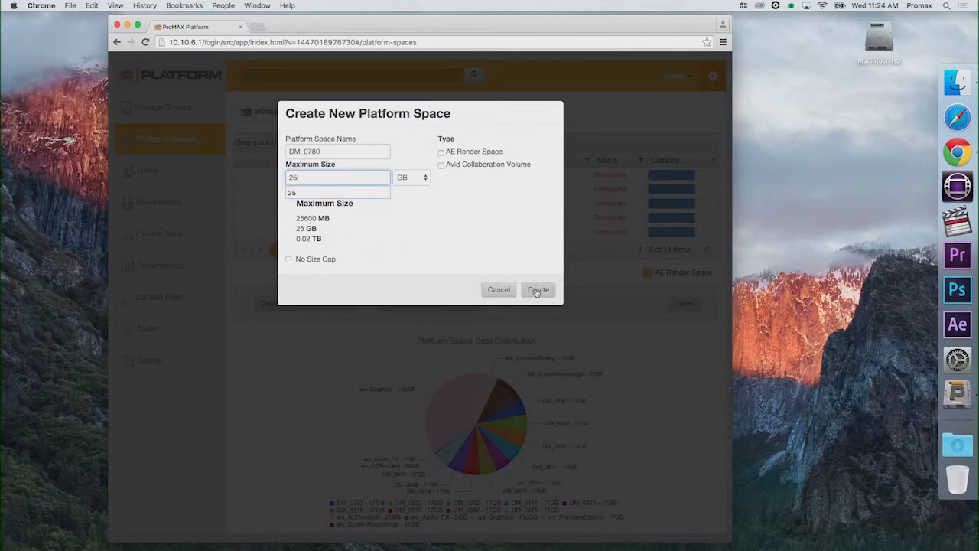
{"action": "left_click", "coordinate": [538, 290]}
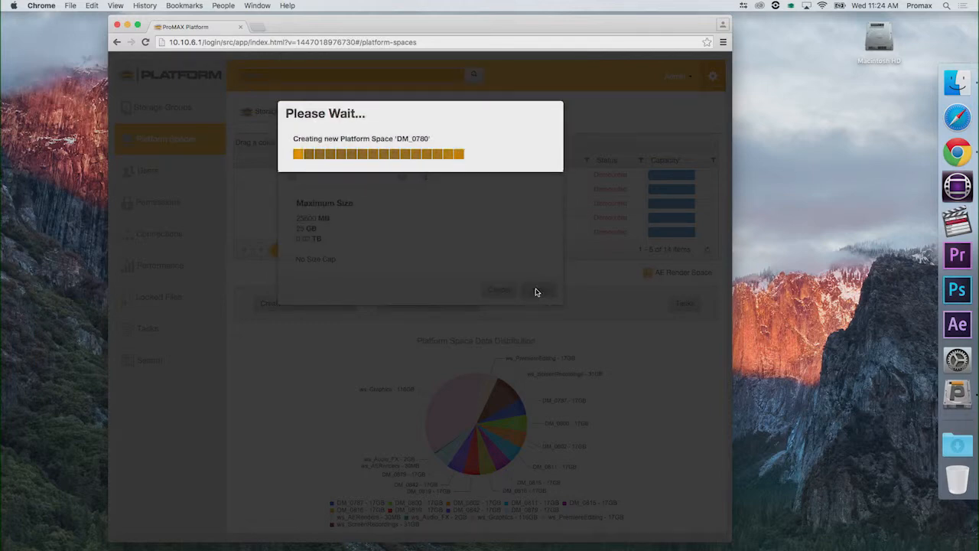
{"action": "left_click", "coordinate": [157, 202]}
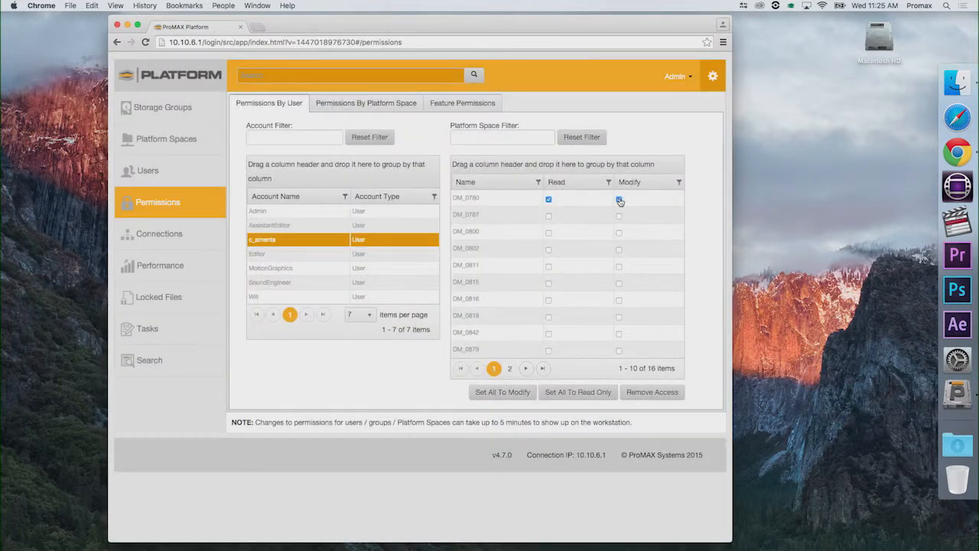
Grant the user modify permission on DM_0760 and log out of the Admin account
{"action": "left_click", "coordinate": [618, 199]}
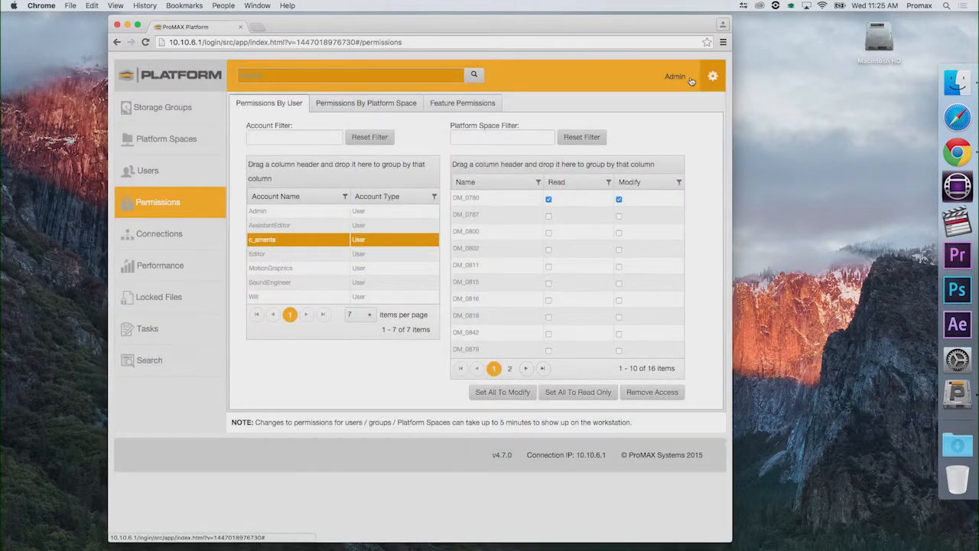
{"action": "left_click", "coordinate": [676, 76]}
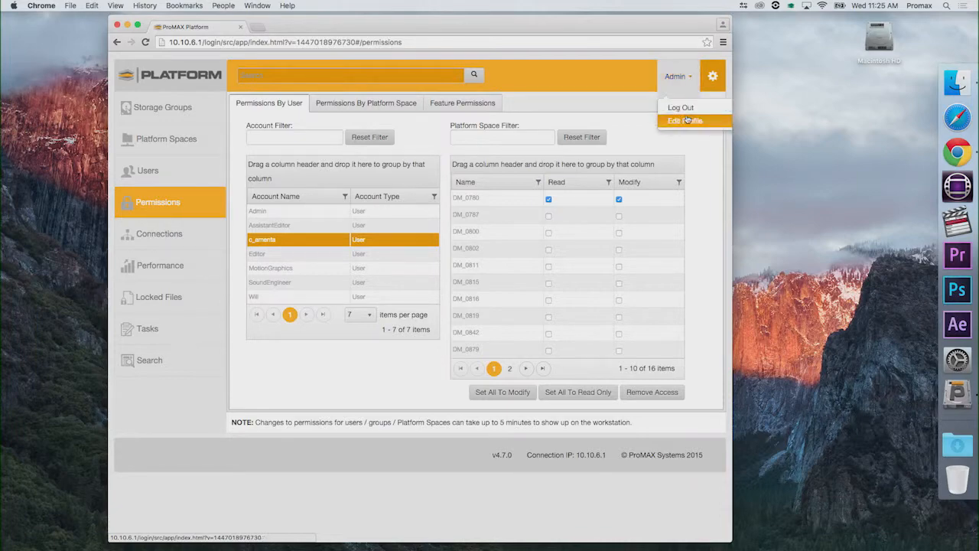
{"action": "left_click", "coordinate": [679, 107]}
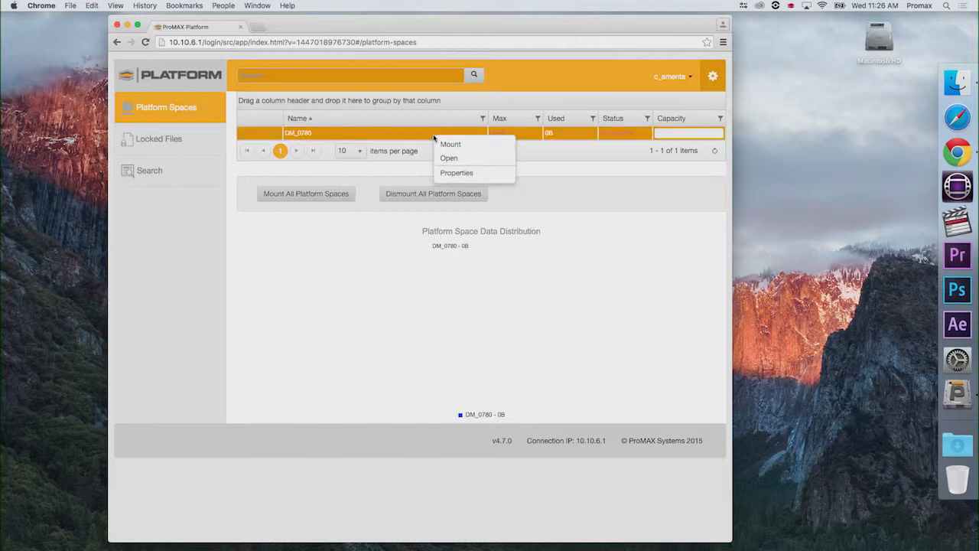
As the user, mount DM_0760 and open the mounted volume in Finder on the Mac desktop
{"action": "left_click", "coordinate": [450, 144]}
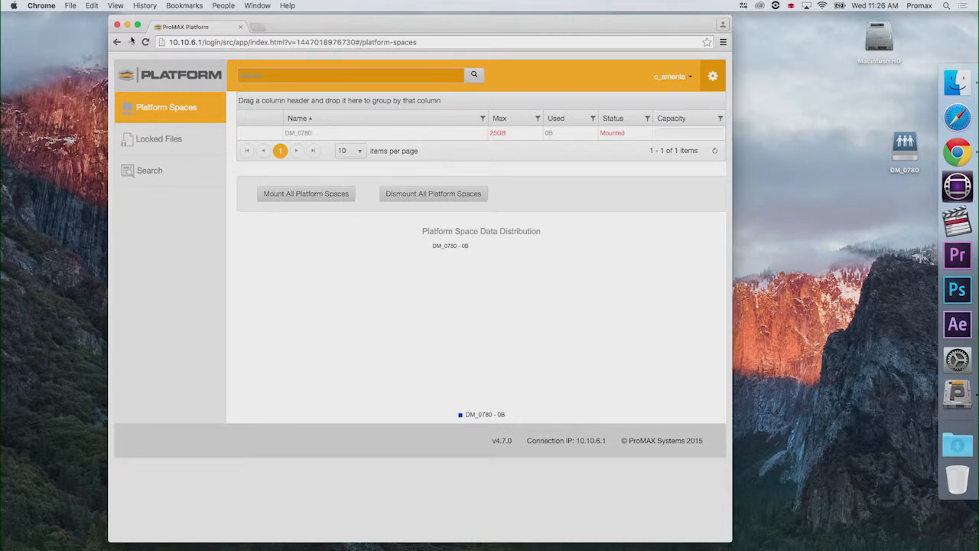
{"action": "left_click", "coordinate": [116, 24]}
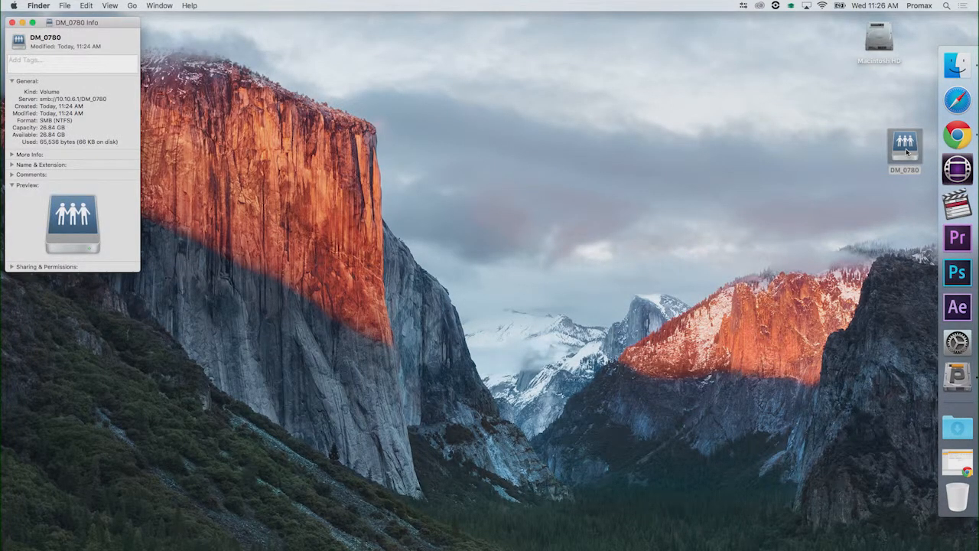
{"action": "double_click", "coordinate": [906, 147]}
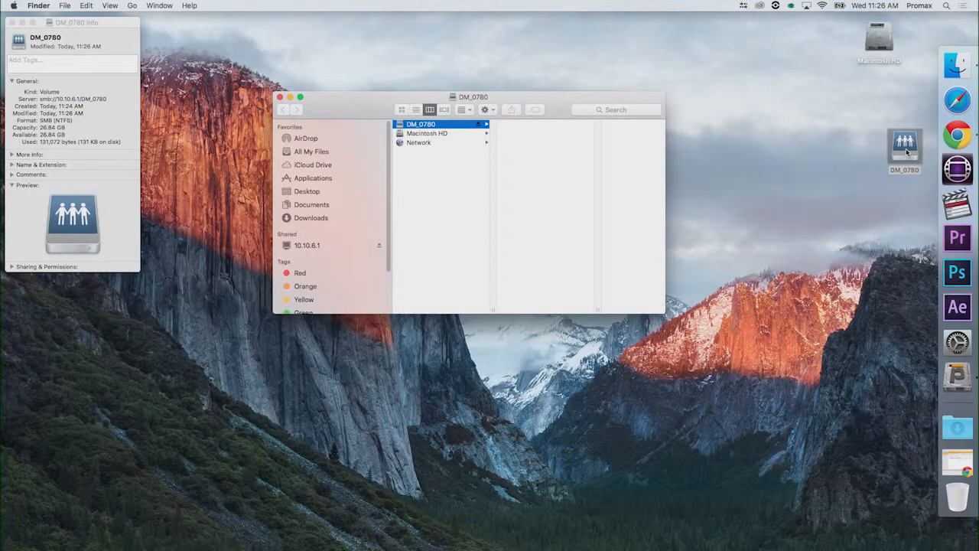